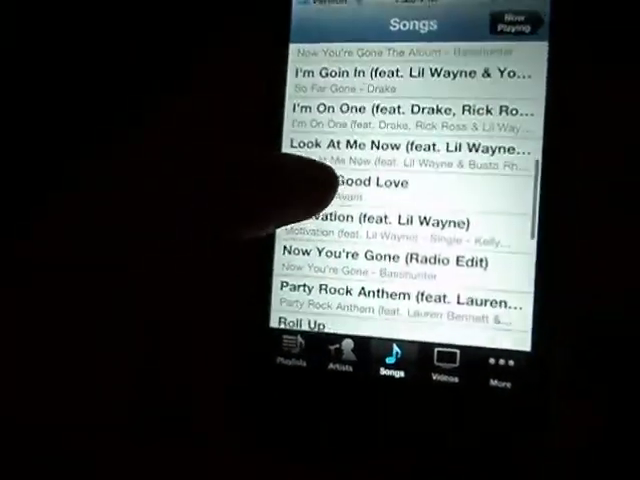
scroll("down", 3)
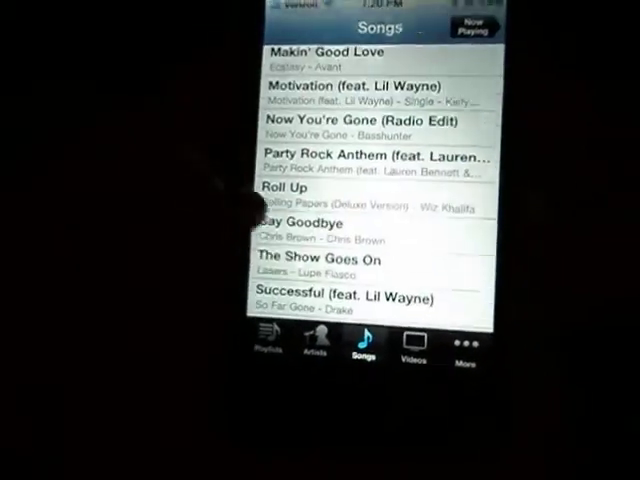
scroll("down", 3)
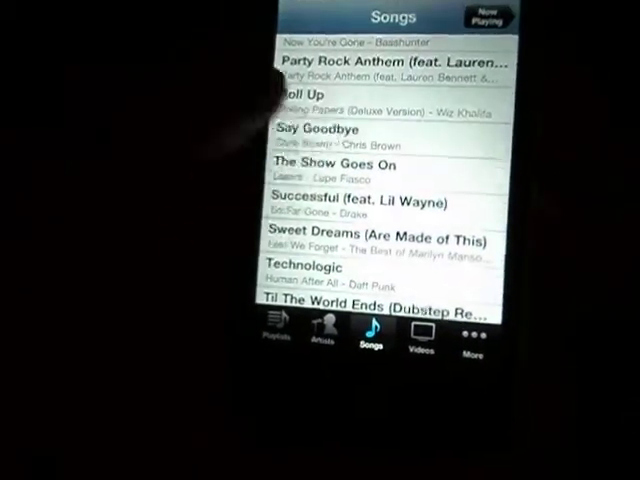